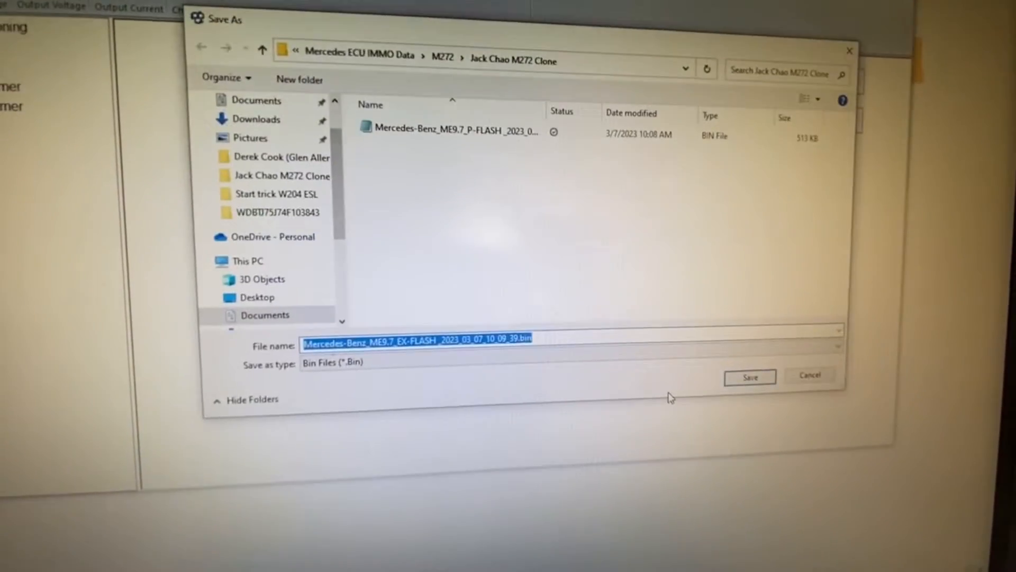
Save the EX-Flash and EX-EEPROM dumps as BIN files in the M272 clone folder.
left_click(749, 376)
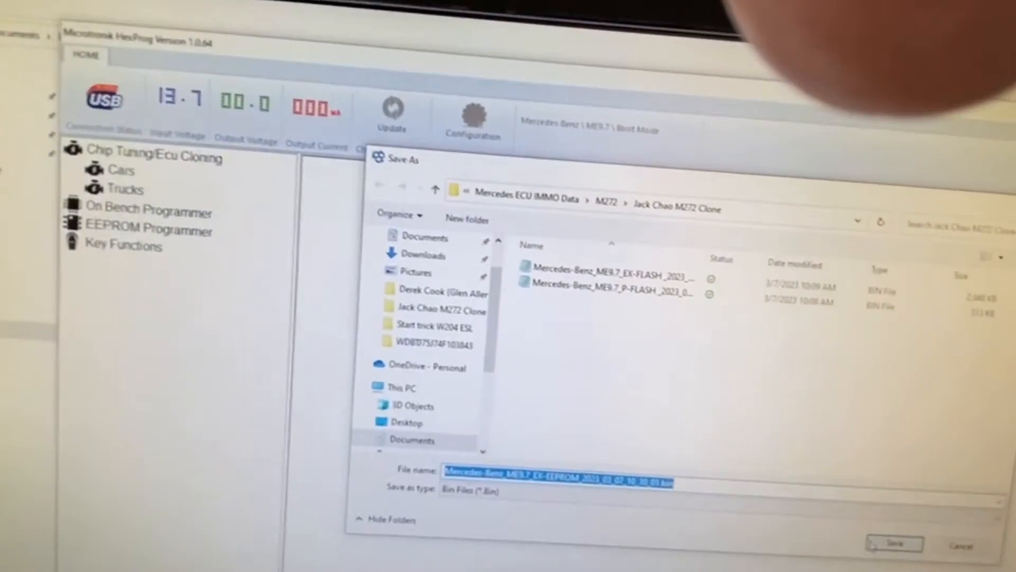
left_click(895, 544)
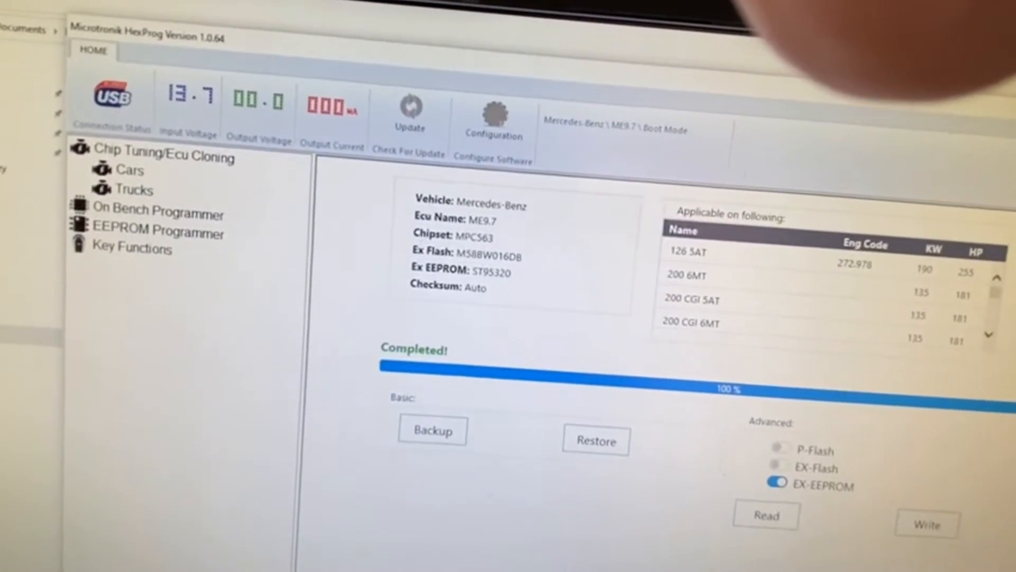